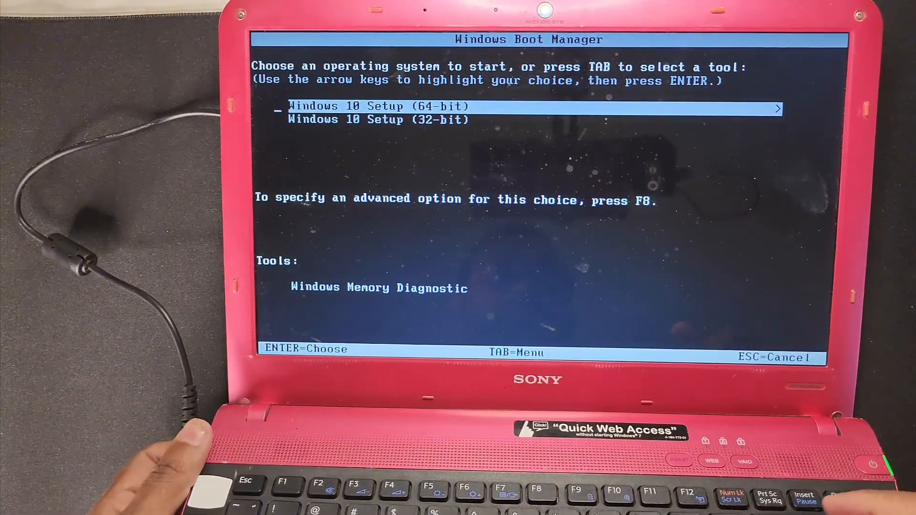
- Boot the 64-bit Windows 10 Setup from Windows Boot Manager
{"action": "key", "text": "enter"}
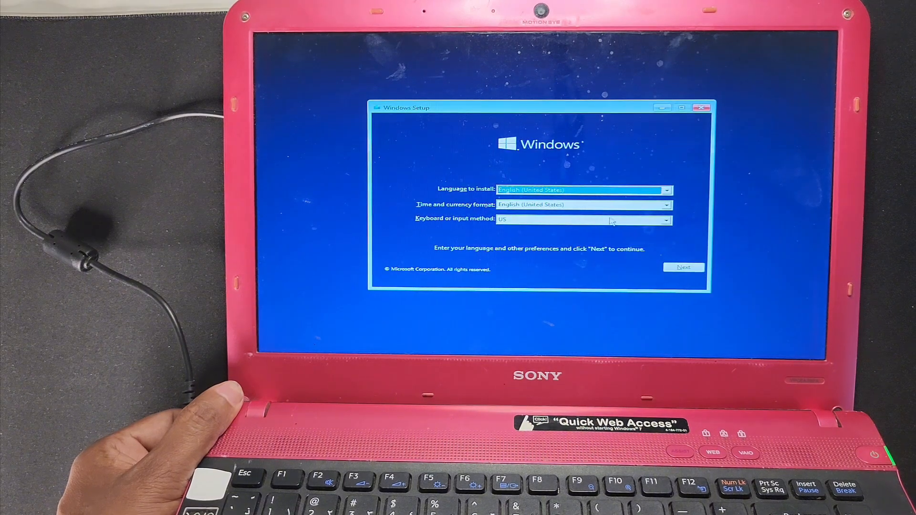
- Accept default language and keyboard, begin installation and choose the Windows 10 Pro edition
{"action": "left_click", "coordinate": [683, 267]}
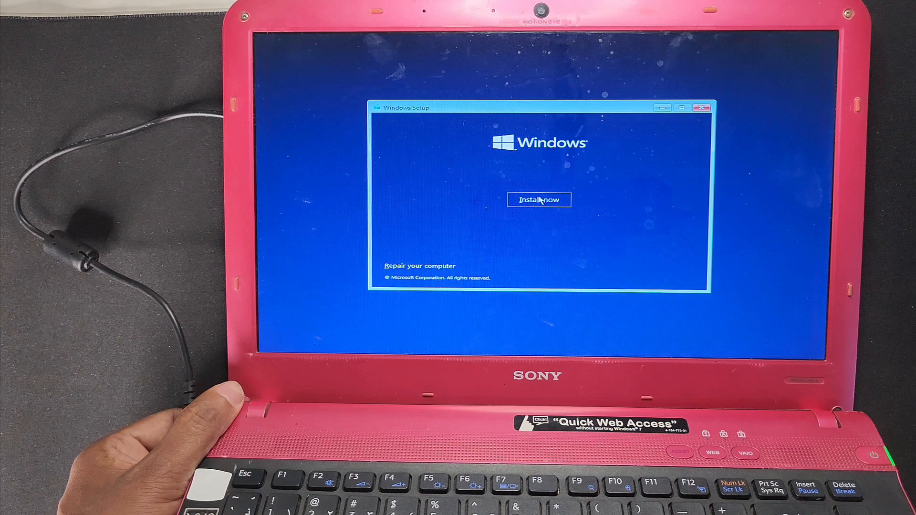
{"action": "left_click", "coordinate": [538, 199]}
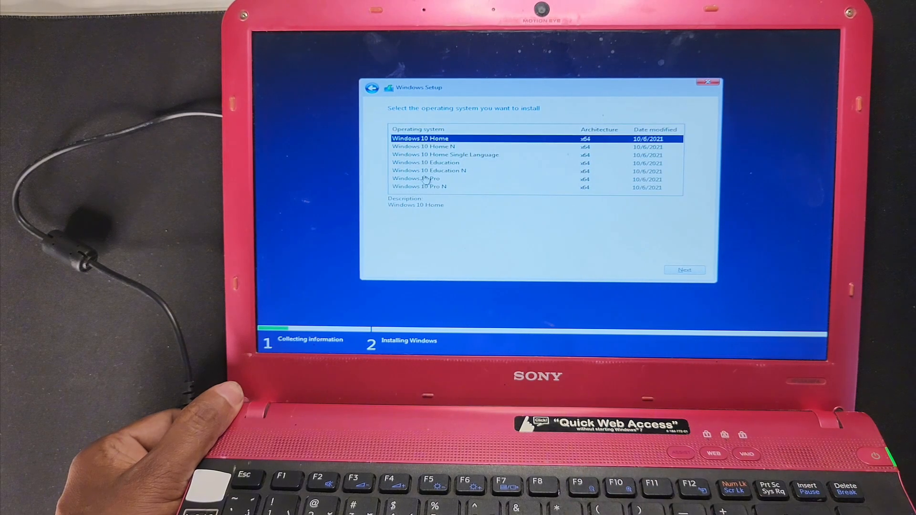
{"action": "left_click", "coordinate": [416, 179]}
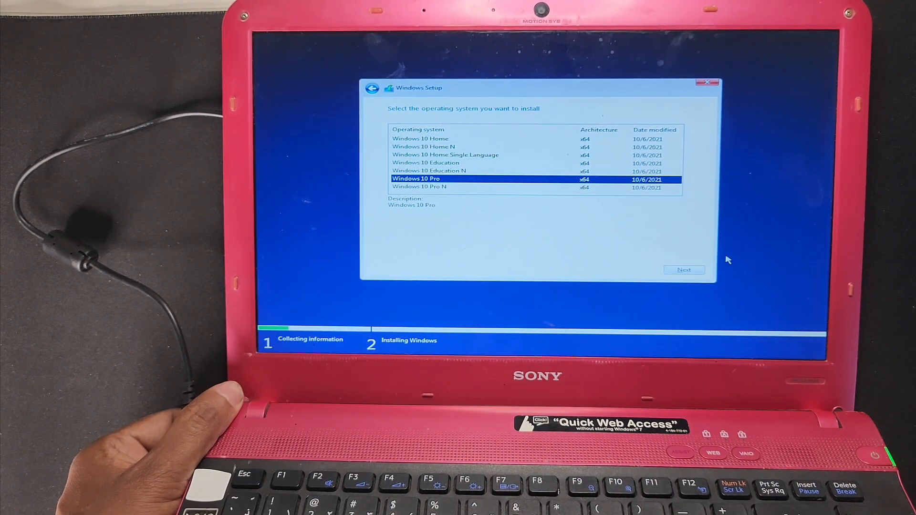
{"action": "left_click", "coordinate": [683, 269]}
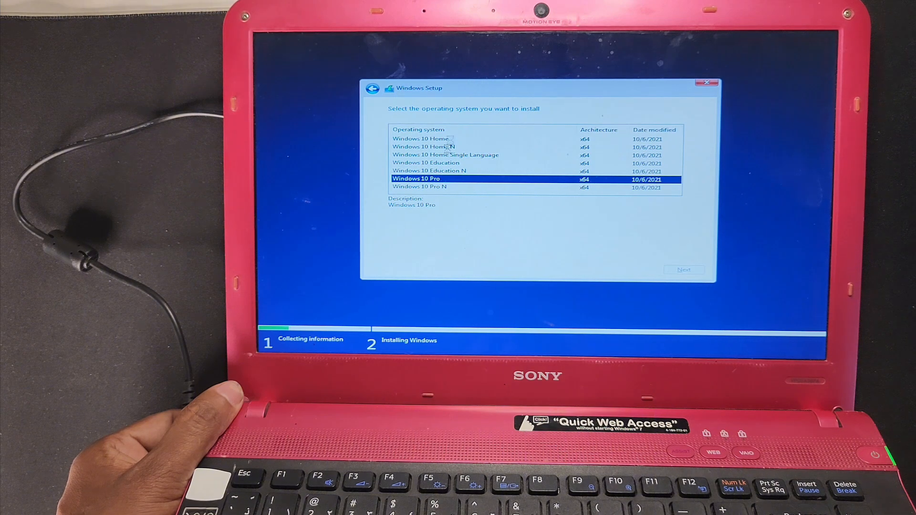
- Accept the license terms and choose a Custom (clean) install, reaching drive selection
{"action": "left_click", "coordinate": [683, 270]}
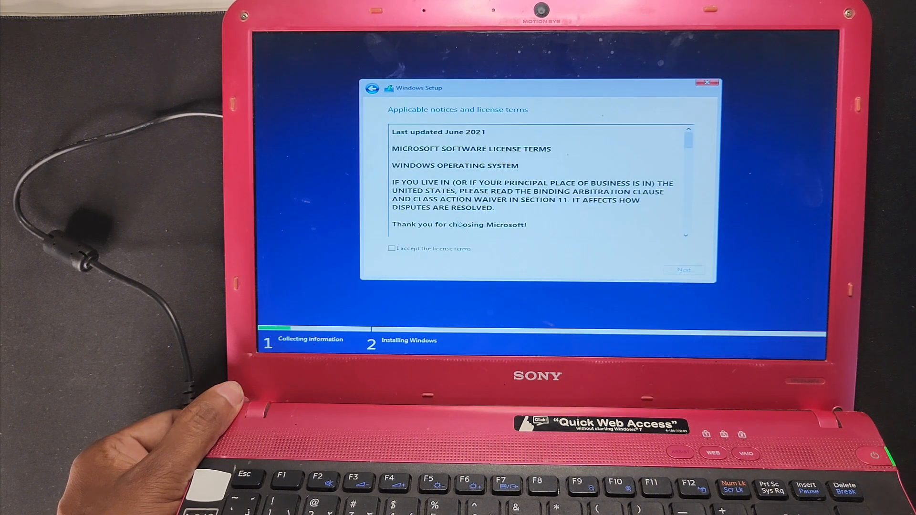
{"action": "left_click", "coordinate": [392, 248]}
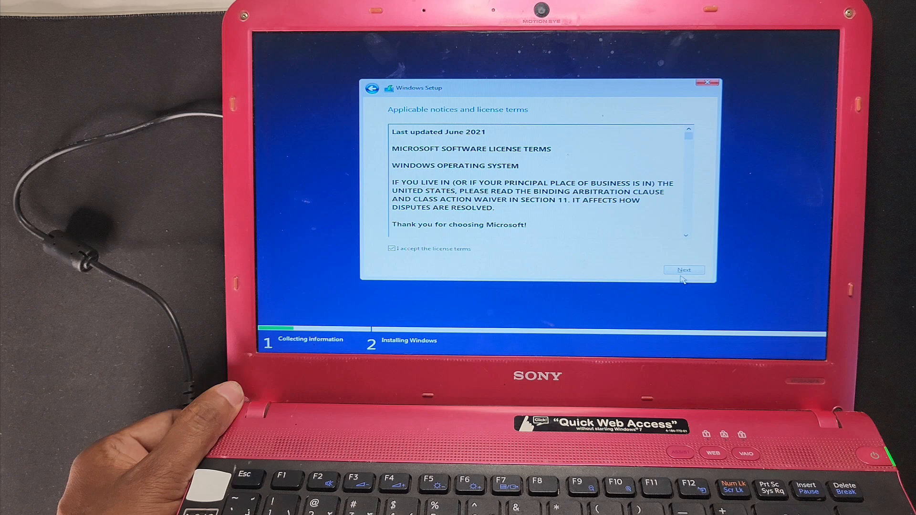
{"action": "left_click", "coordinate": [684, 270]}
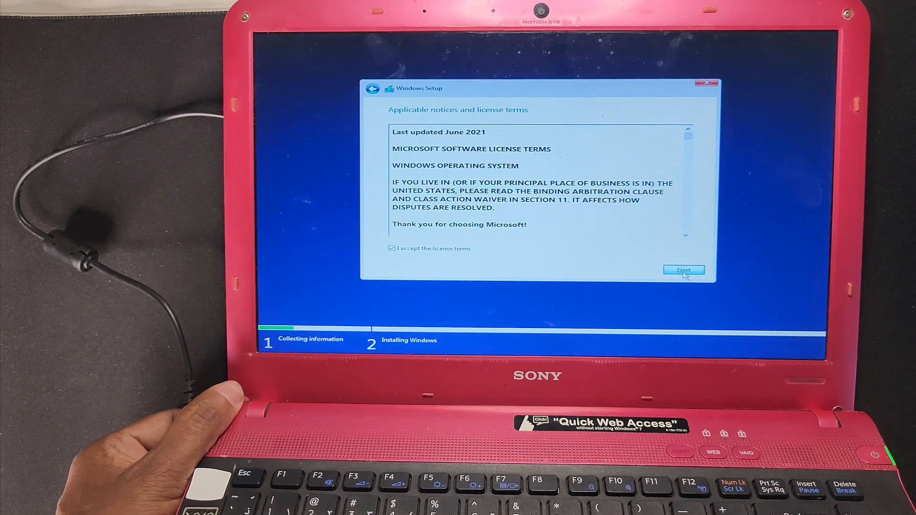
{"action": "left_click", "coordinate": [683, 270]}
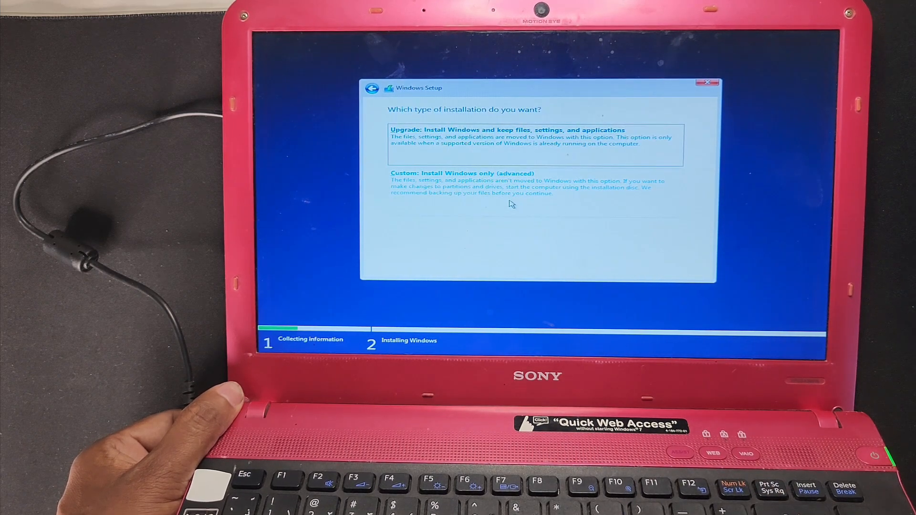
{"action": "left_click", "coordinate": [462, 173]}
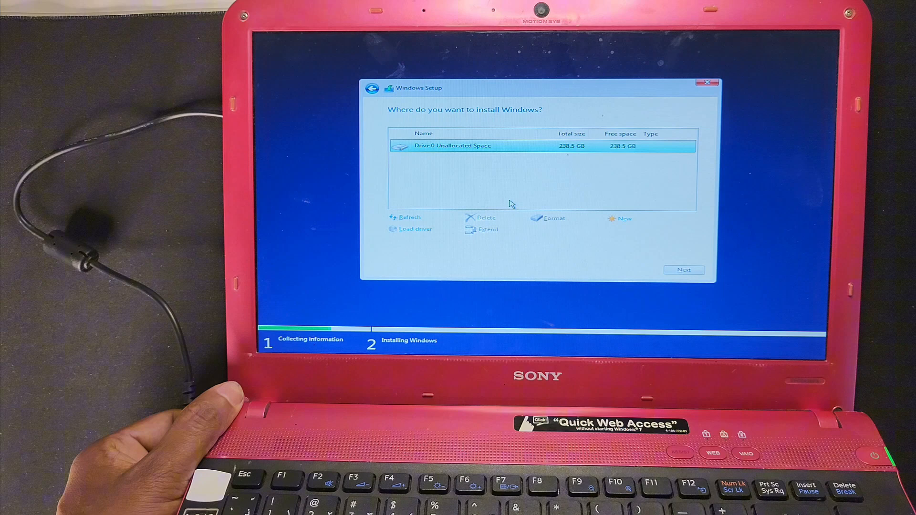
{"action": "mouse_move", "coordinate": [590, 163]}
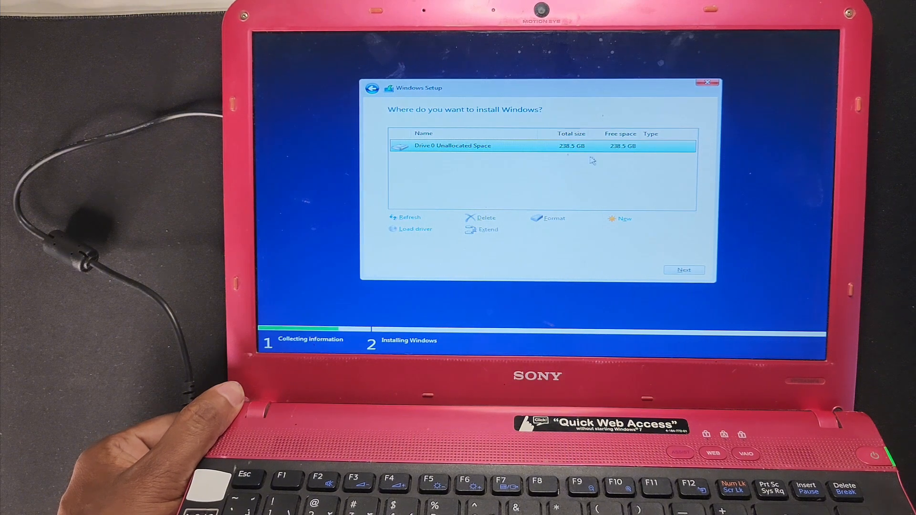
- Create a 150000 MB primary partition from the unallocated space, acknowledging the system partitions notice
{"action": "left_click", "coordinate": [624, 218]}
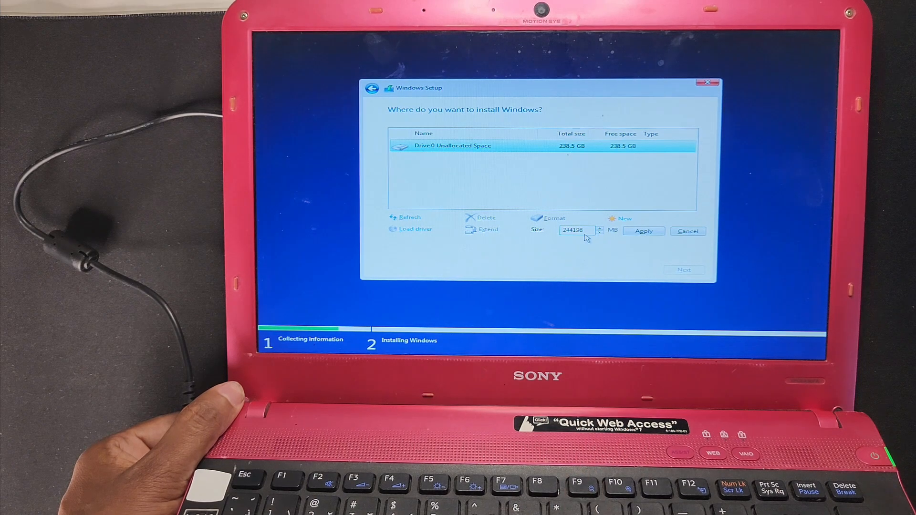
{"action": "triple_click", "coordinate": [575, 230]}
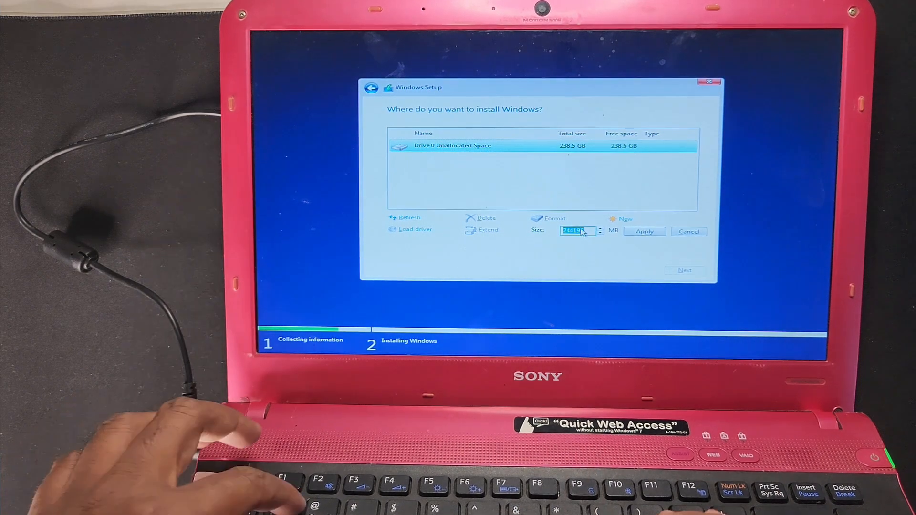
{"action": "type", "text": "150000"}
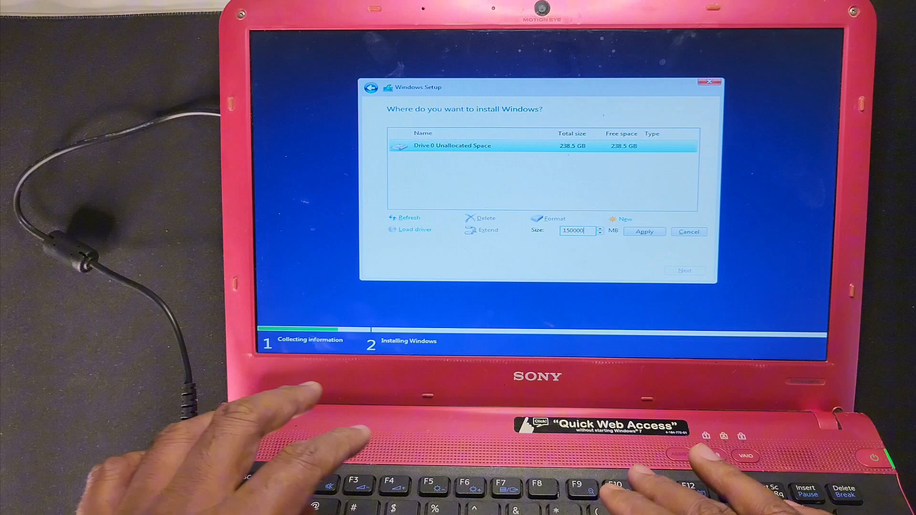
{"action": "left_click", "coordinate": [643, 231]}
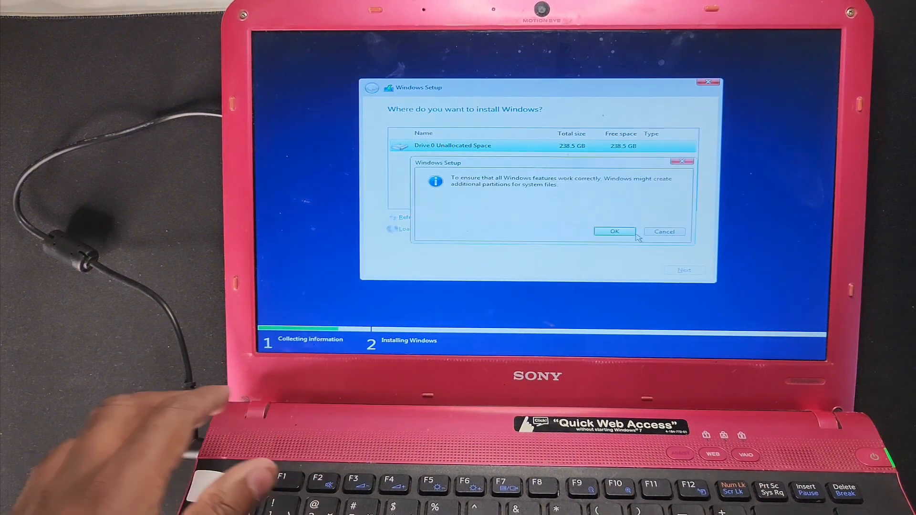
{"action": "left_click", "coordinate": [613, 231]}
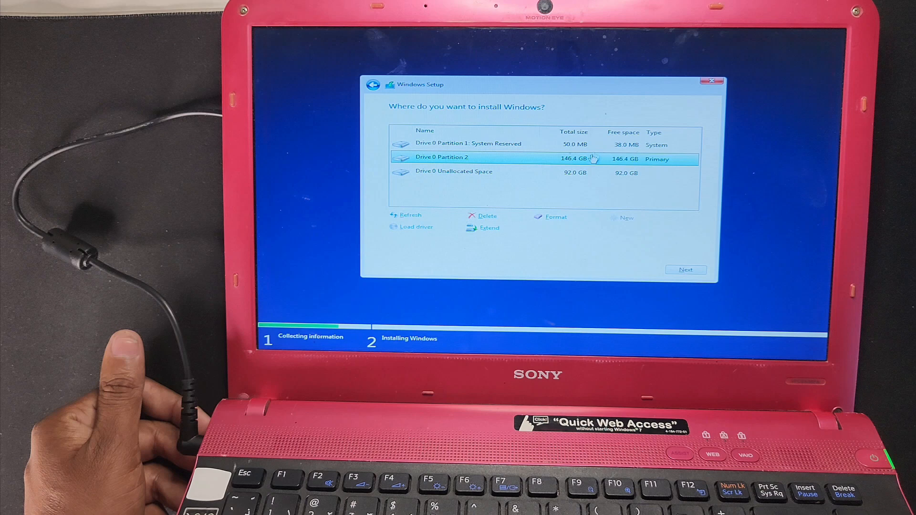
- Make a partition from the remaining 92 GB and install Windows onto the 146.4 GB partition
{"action": "left_click", "coordinate": [454, 171]}
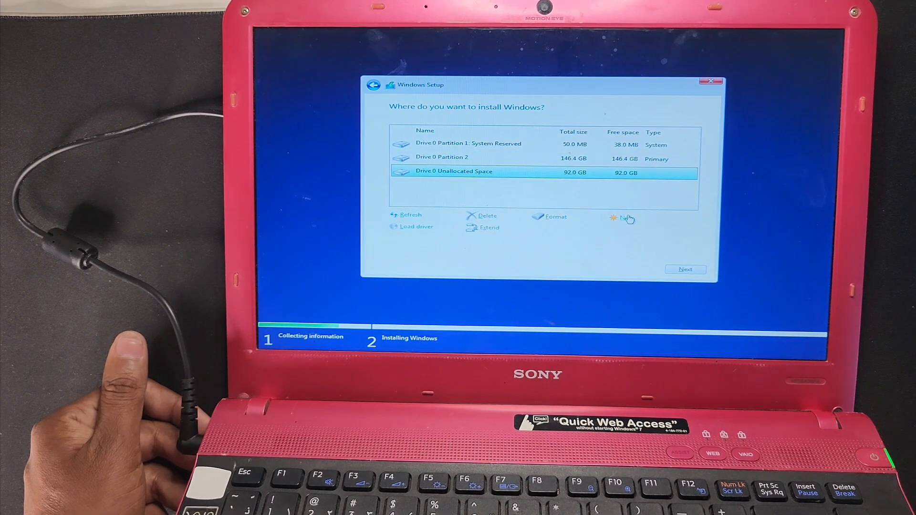
{"action": "left_click", "coordinate": [626, 216]}
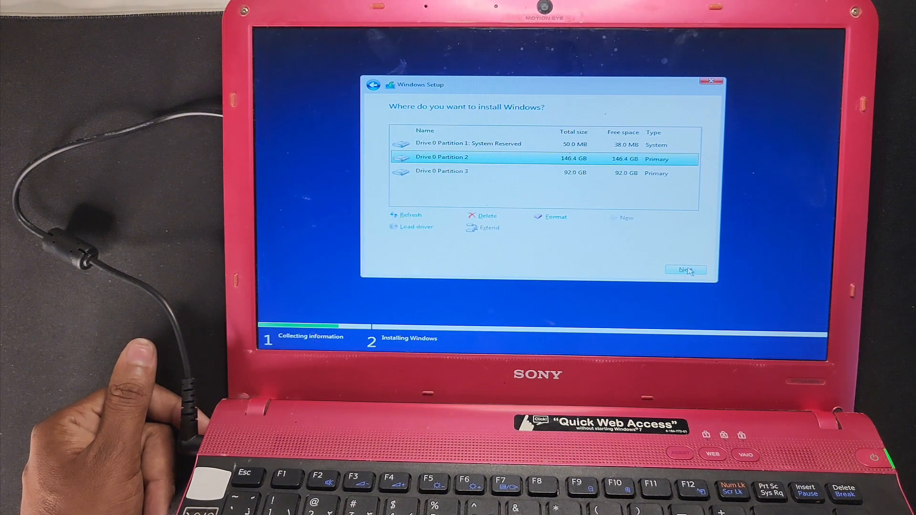
{"action": "left_click", "coordinate": [686, 270]}
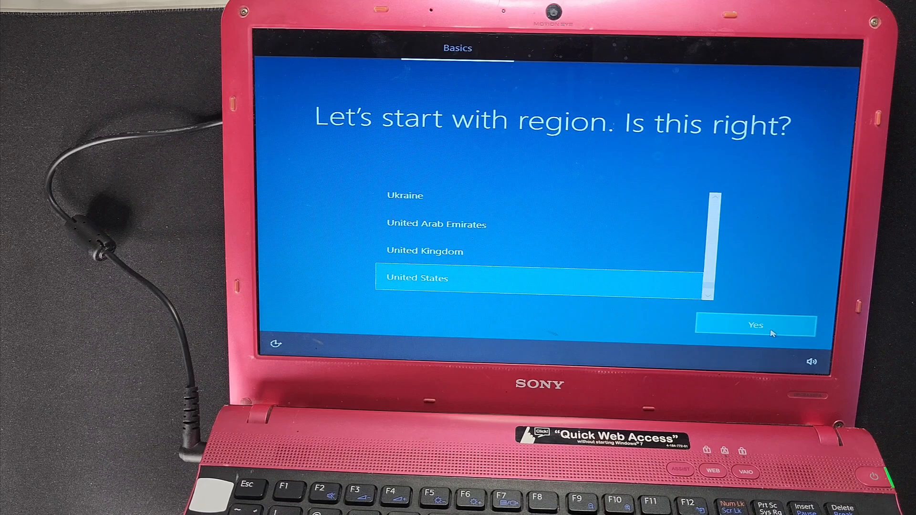
- Confirm United States region and US keyboard, skip a second layout and continue without internet
{"action": "left_click", "coordinate": [758, 325]}
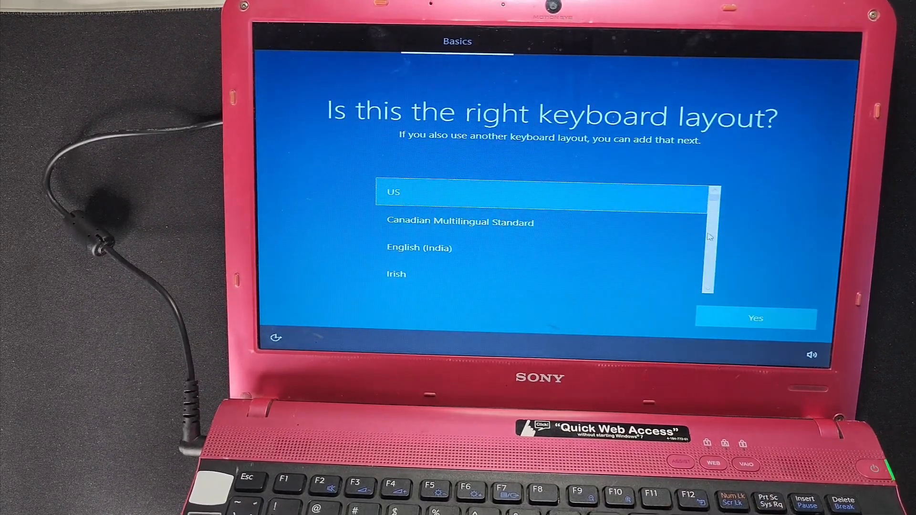
{"action": "left_click", "coordinate": [755, 318]}
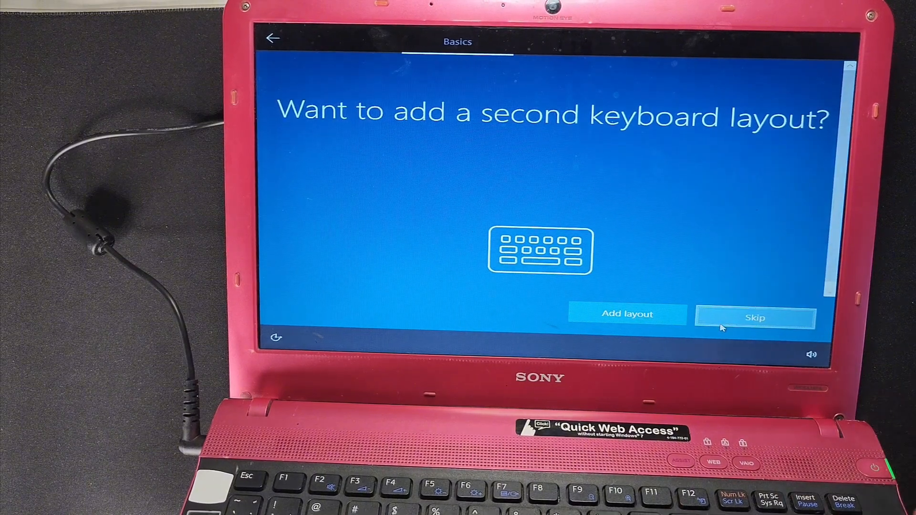
{"action": "left_click", "coordinate": [754, 317]}
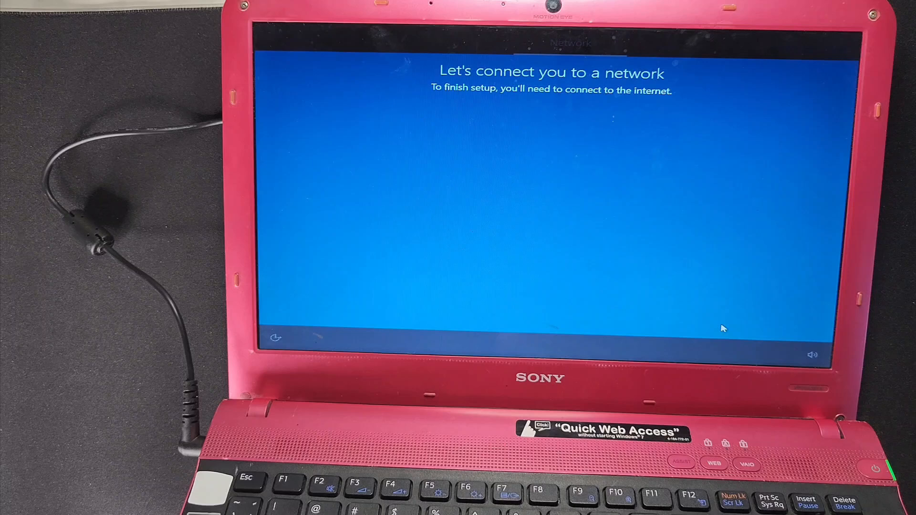
{"action": "left_click", "coordinate": [486, 146]}
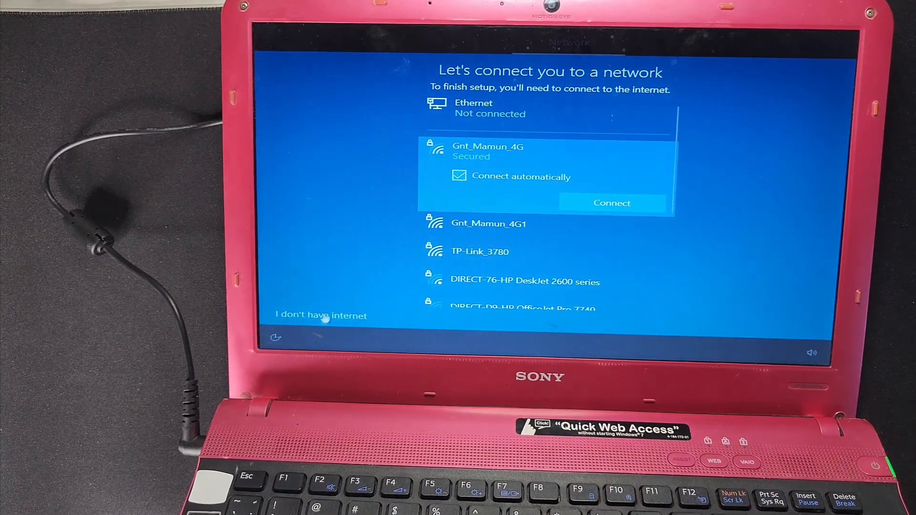
{"action": "left_click", "coordinate": [320, 316]}
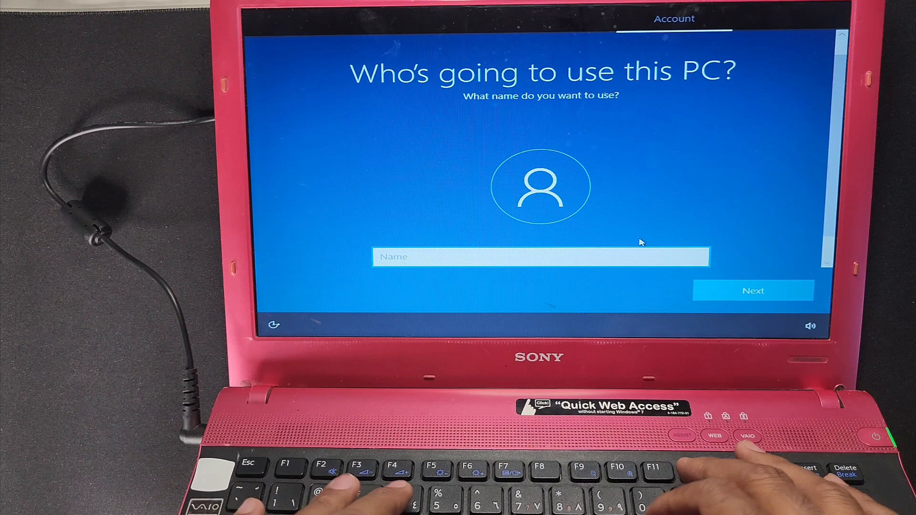
- Name the local account 'golden nanotec' and confirm it
{"action": "type", "text": "golde"}
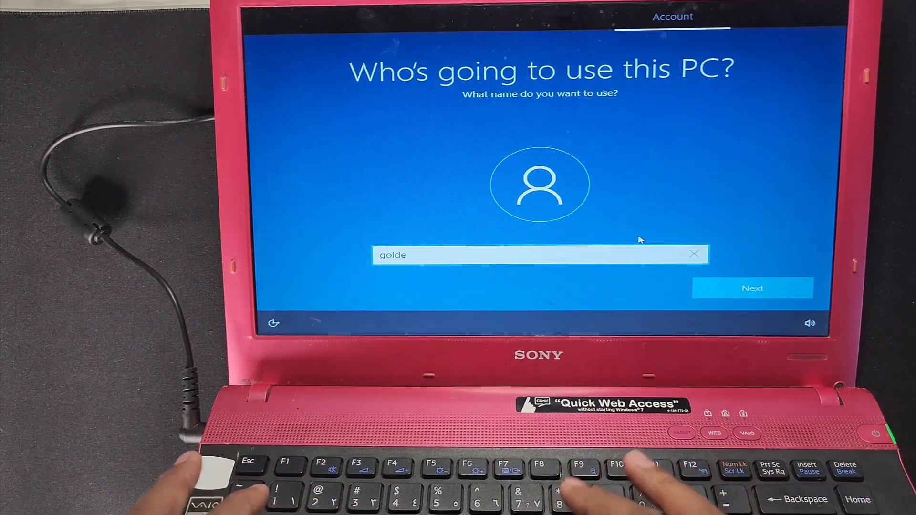
{"action": "type", "text": "n"}
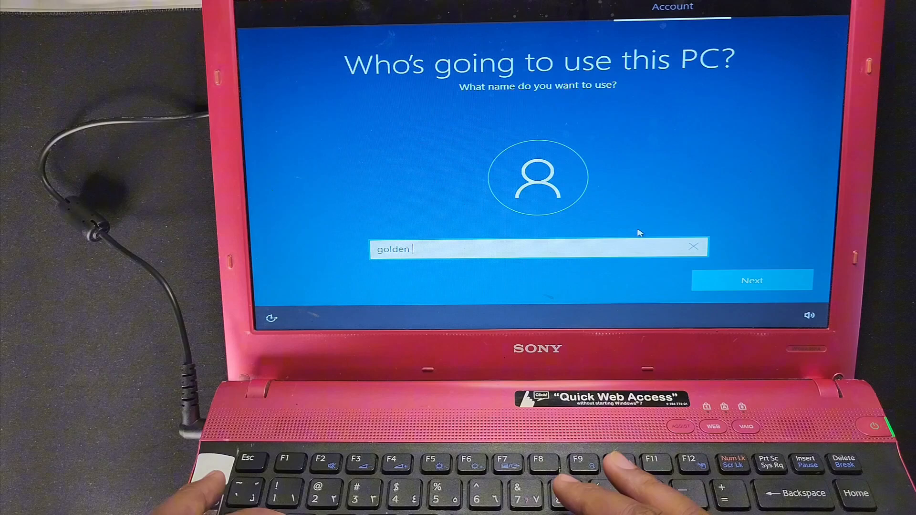
{"action": "type", "text": "nan"}
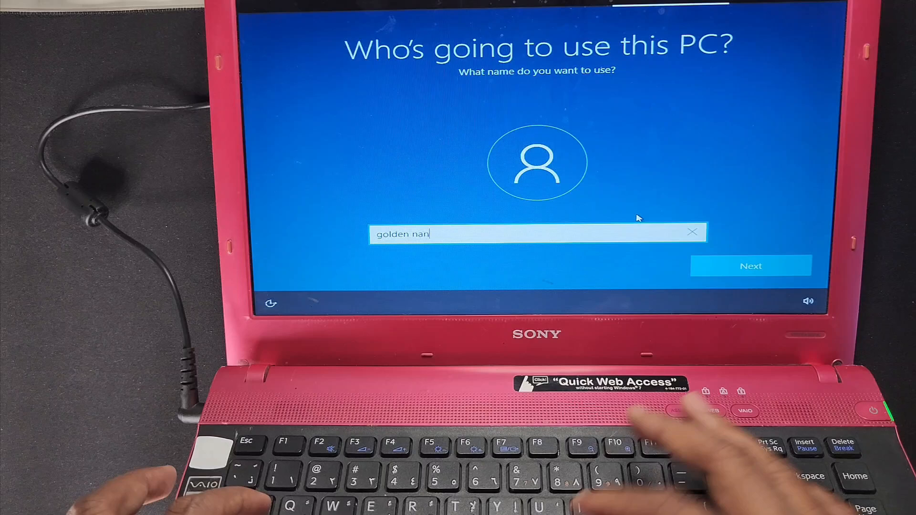
{"action": "type", "text": "otec"}
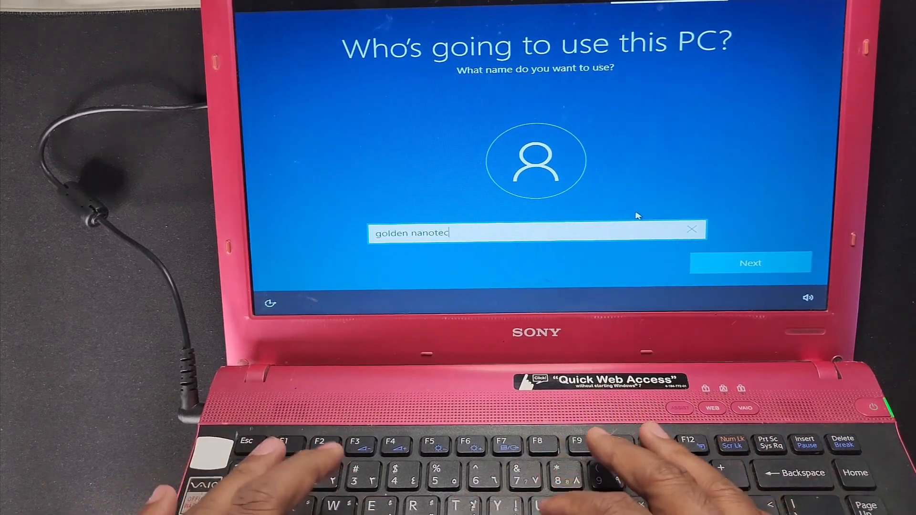
{"action": "left_click", "coordinate": [750, 263]}
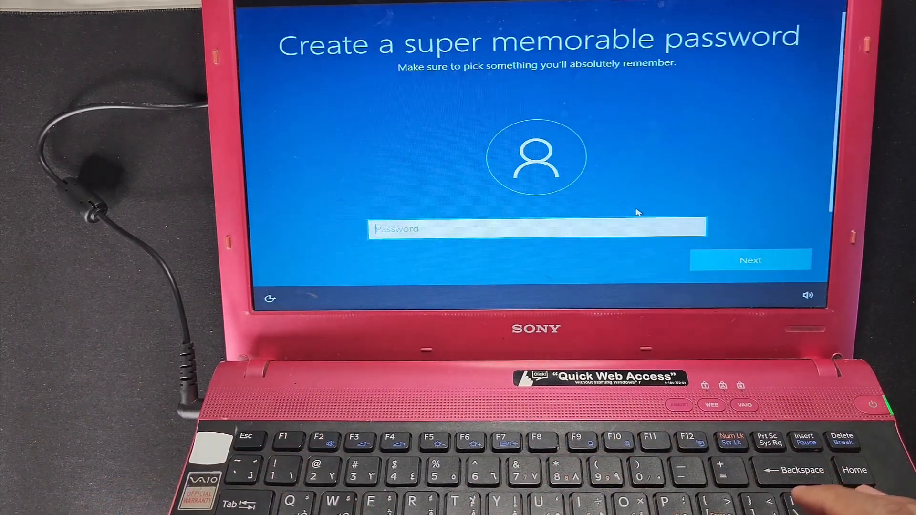
- Leave the password blank and accept the privacy settings to reach the desktop
{"action": "left_click", "coordinate": [750, 259]}
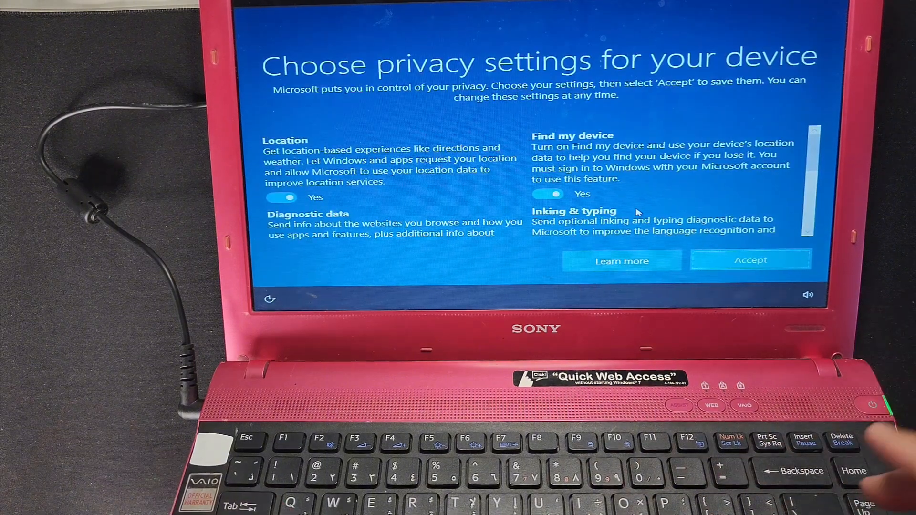
{"action": "left_click", "coordinate": [751, 259]}
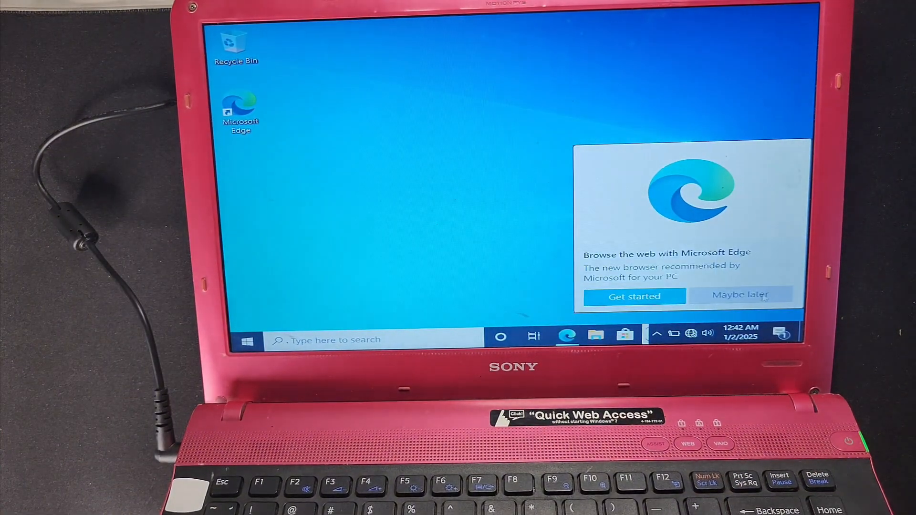
- Dismiss the Edge prompt and go to Personalization > Themes in Settings
{"action": "left_click", "coordinate": [742, 295]}
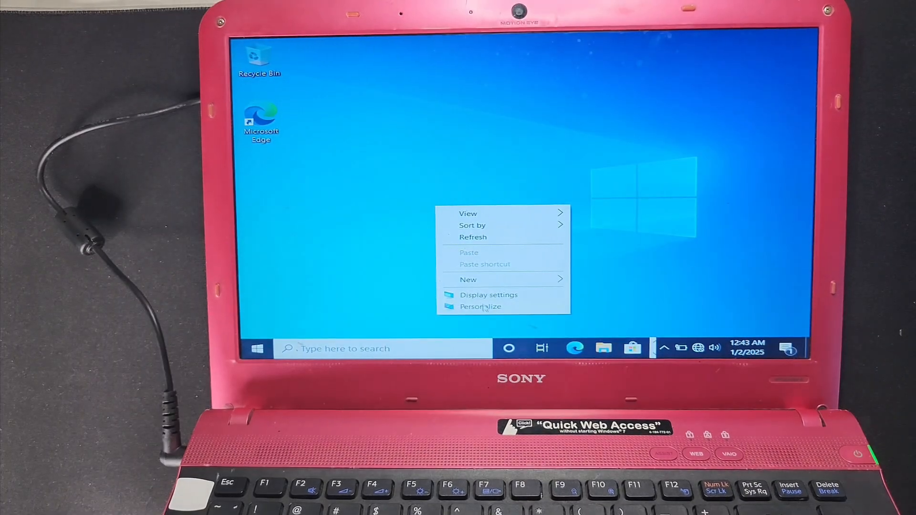
{"action": "left_click", "coordinate": [489, 295]}
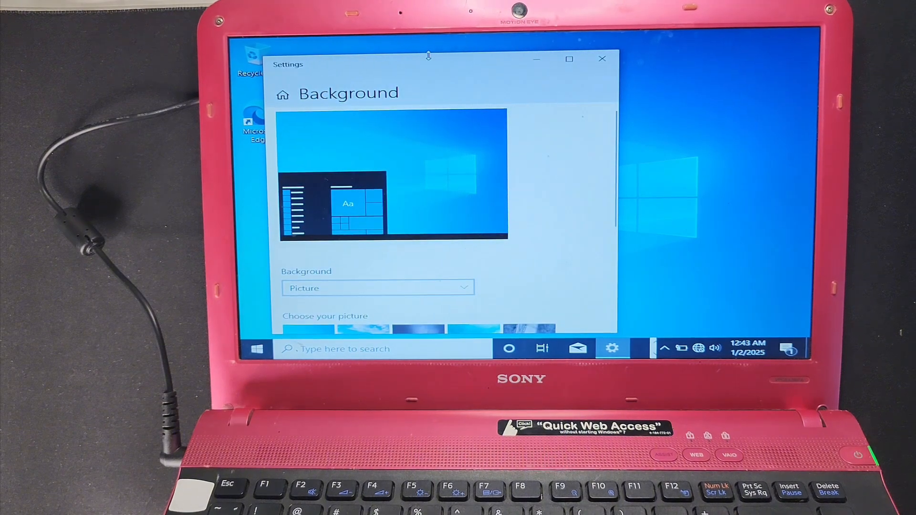
{"action": "left_click", "coordinate": [568, 59]}
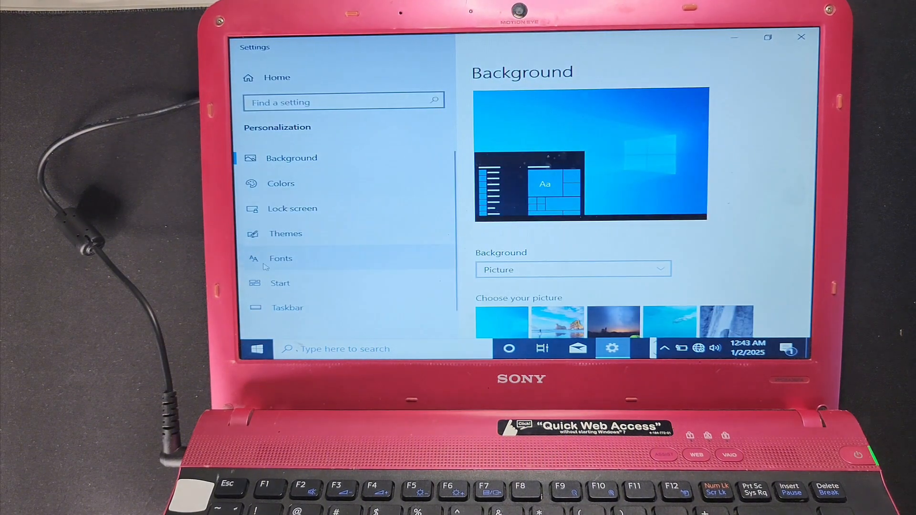
{"action": "left_click", "coordinate": [284, 234]}
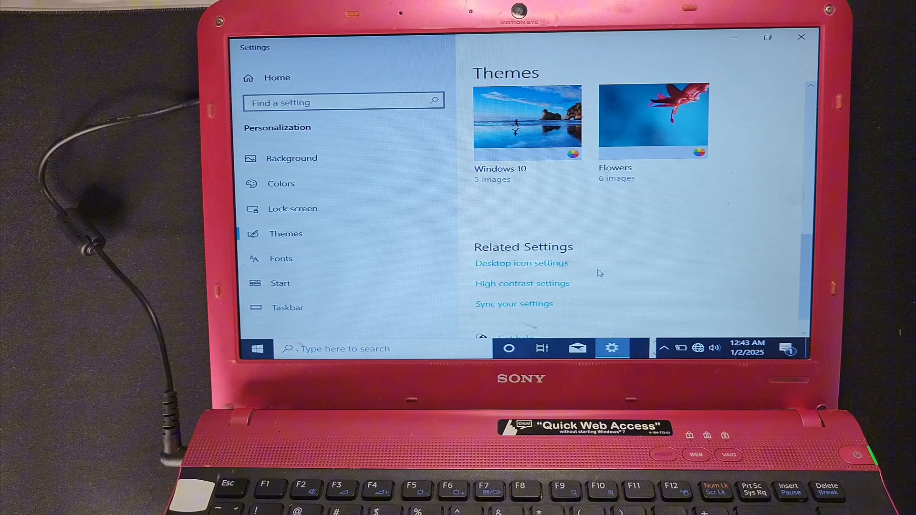
- Enable the desktop icons, including Control Panel, in Desktop Icon Settings and apply
{"action": "left_click", "coordinate": [521, 263]}
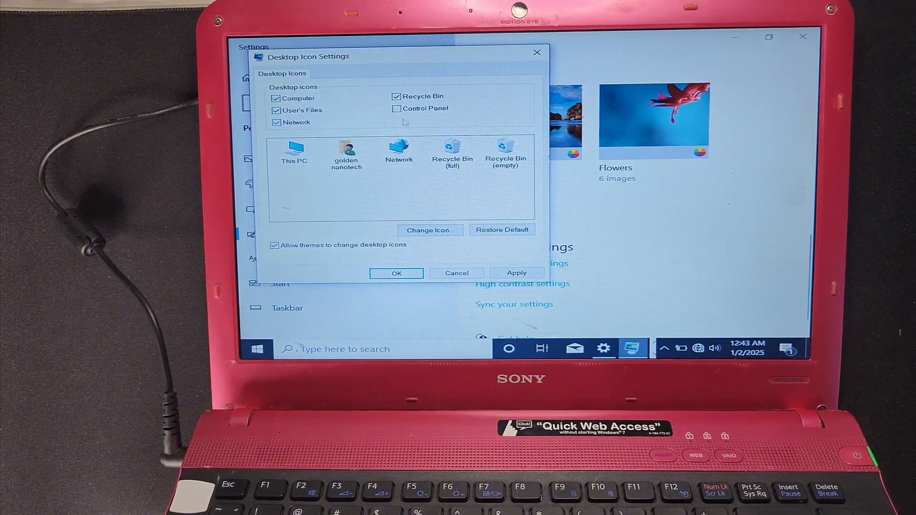
{"action": "left_click", "coordinate": [397, 109]}
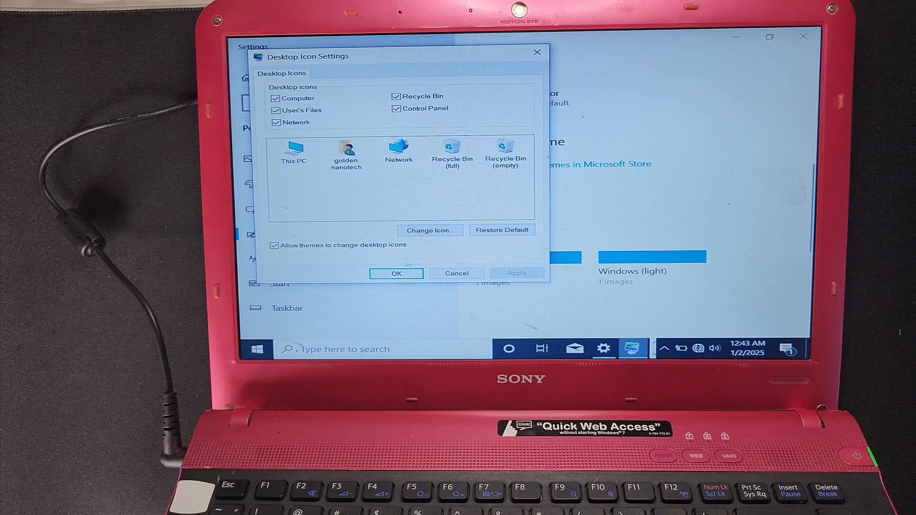
{"action": "left_click", "coordinate": [396, 274]}
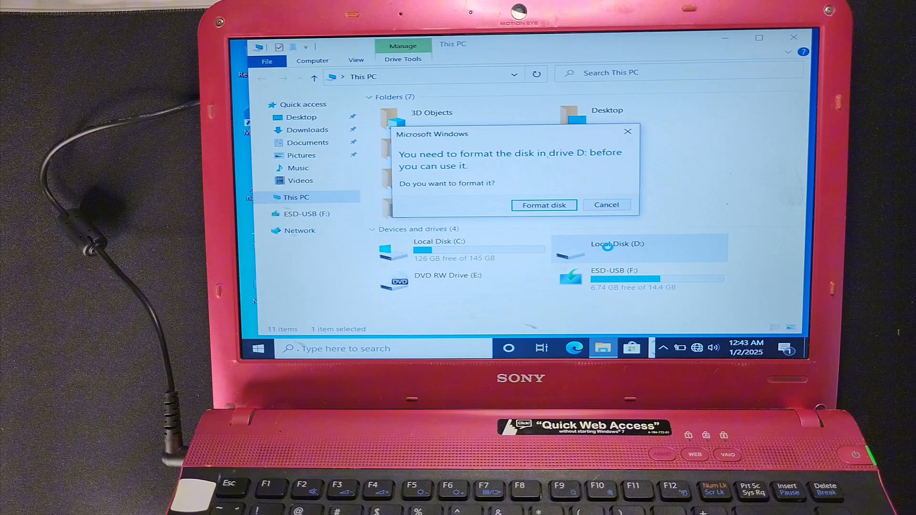
- Quick-format drive D: as NTFS, confirming the erase warning and closing the format window
{"action": "left_click", "coordinate": [606, 204]}
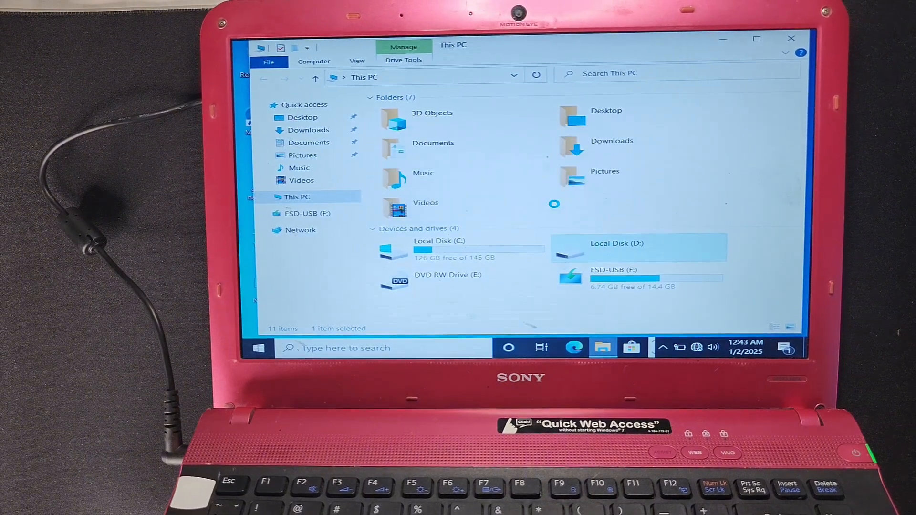
{"action": "left_click", "coordinate": [387, 295]}
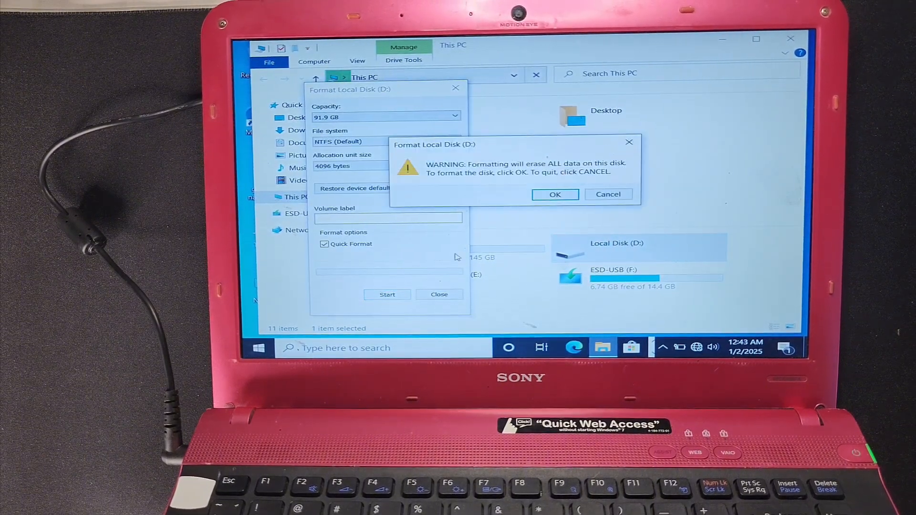
{"action": "left_click", "coordinate": [555, 194]}
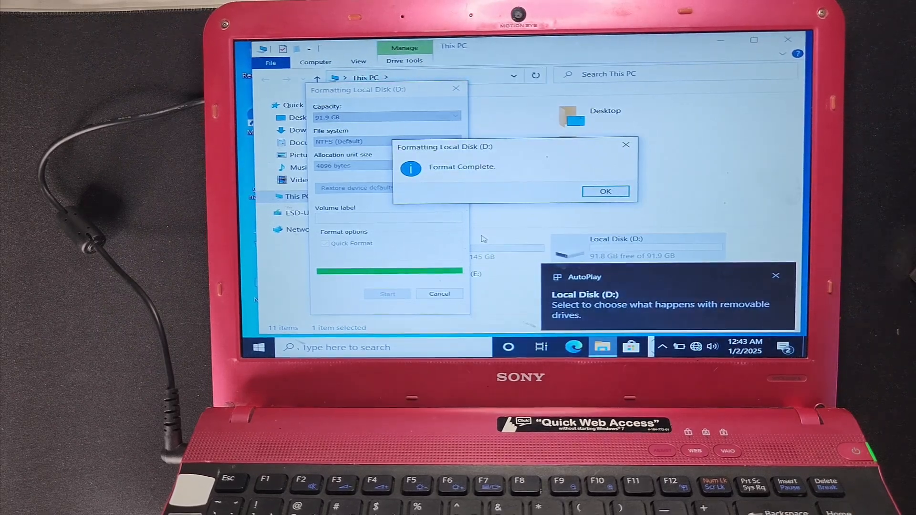
{"action": "left_click", "coordinate": [605, 191]}
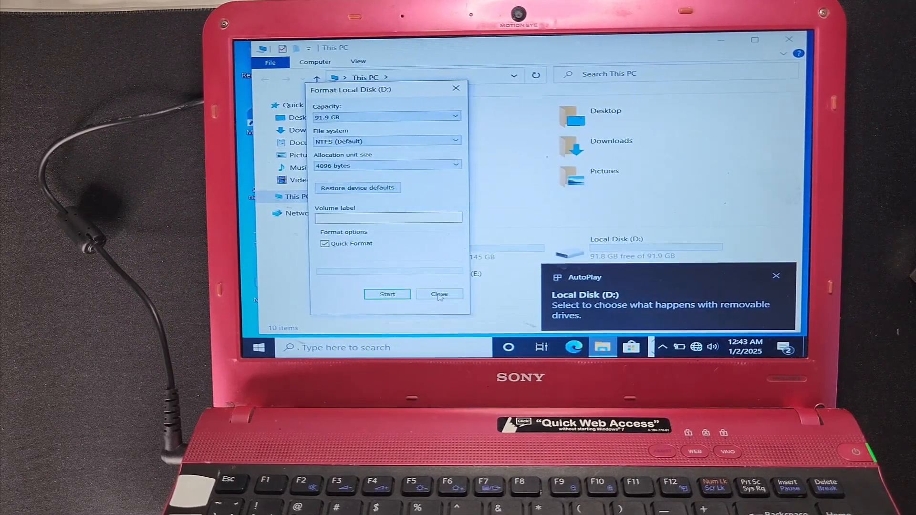
{"action": "left_click", "coordinate": [439, 294]}
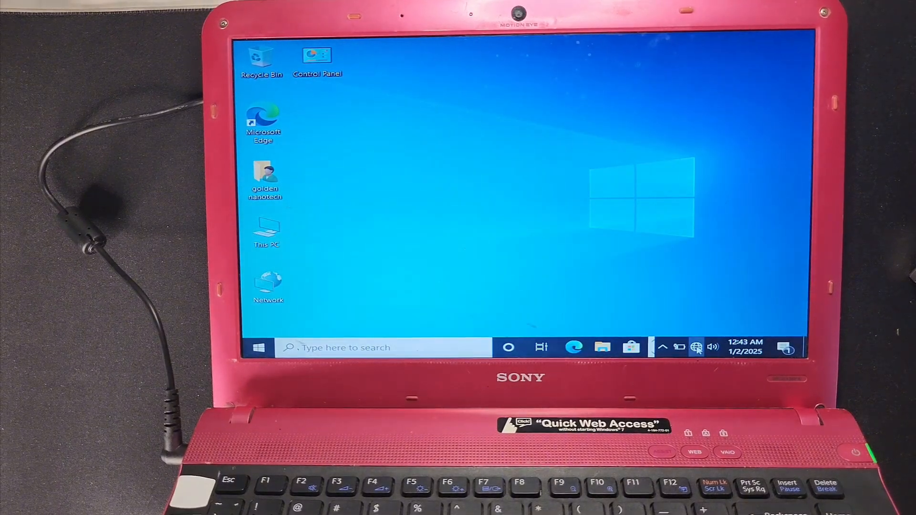
- Join the secured Wi-Fi network from the tray, submitting its security key
{"action": "left_click", "coordinate": [697, 348]}
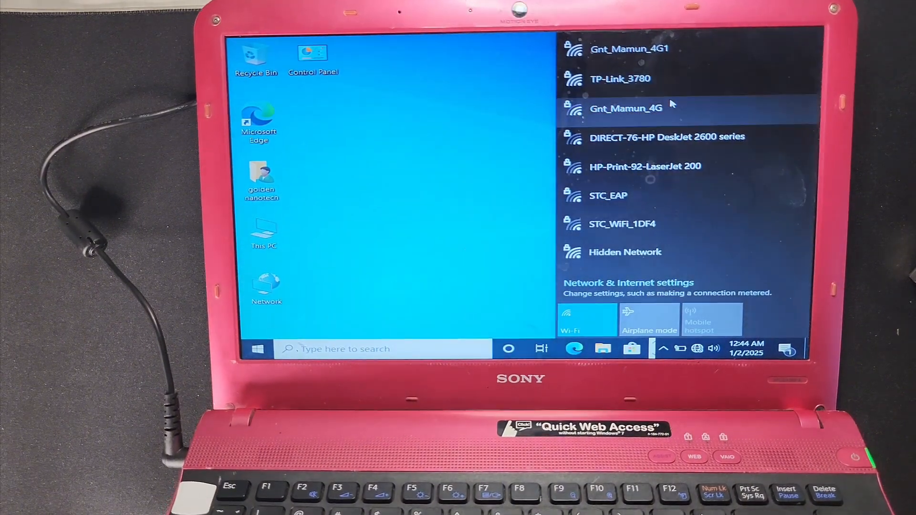
{"action": "left_click", "coordinate": [630, 47]}
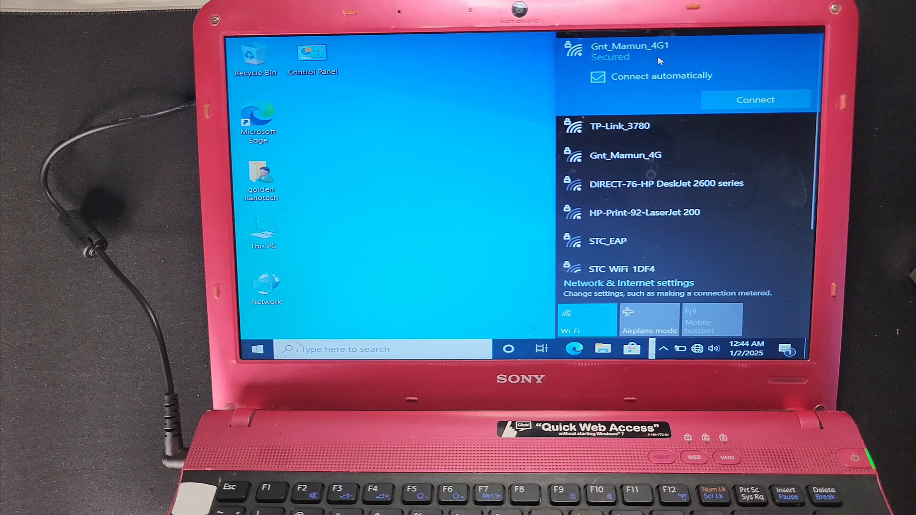
{"action": "left_click", "coordinate": [755, 99]}
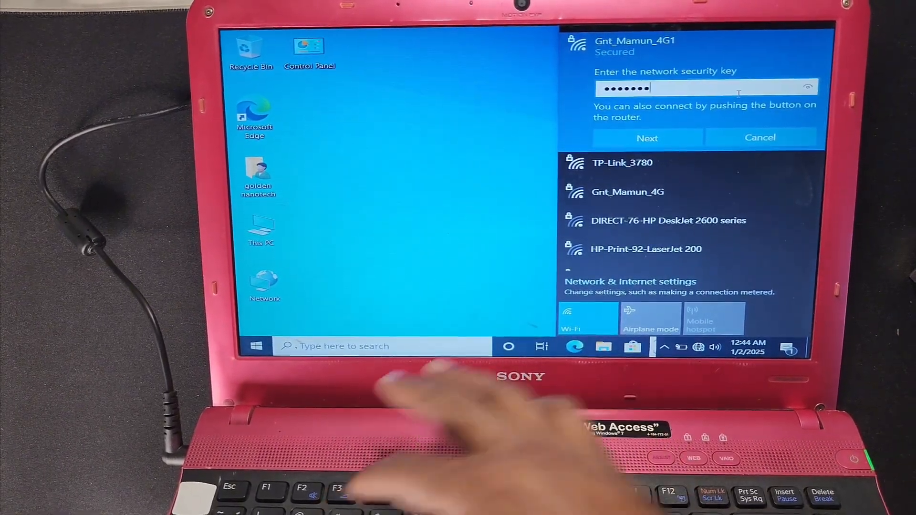
{"action": "left_click", "coordinate": [647, 137]}
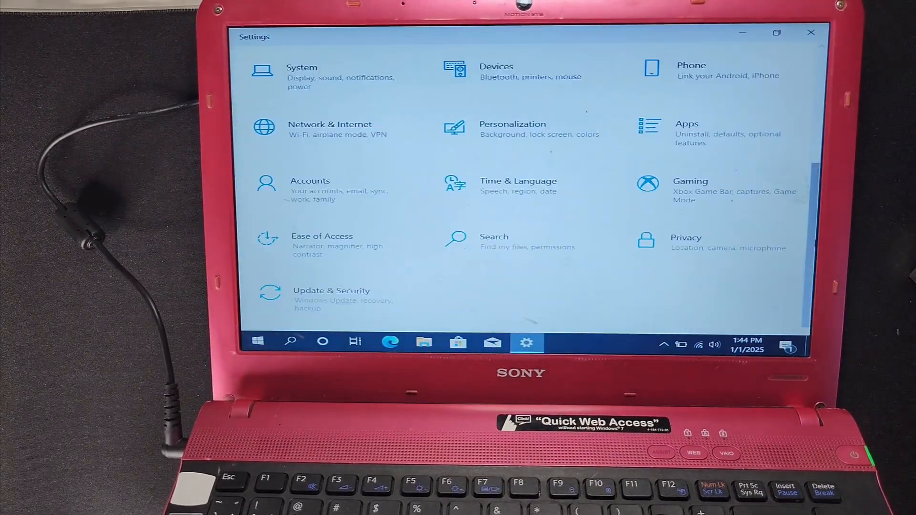
- View the Update & Security page, then return to the desktop
{"action": "left_click", "coordinate": [331, 290]}
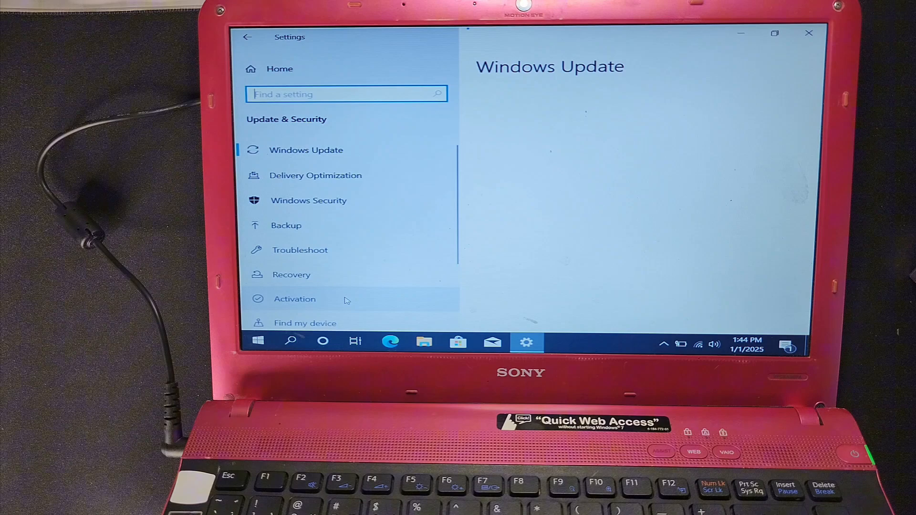
{"action": "left_click", "coordinate": [306, 150]}
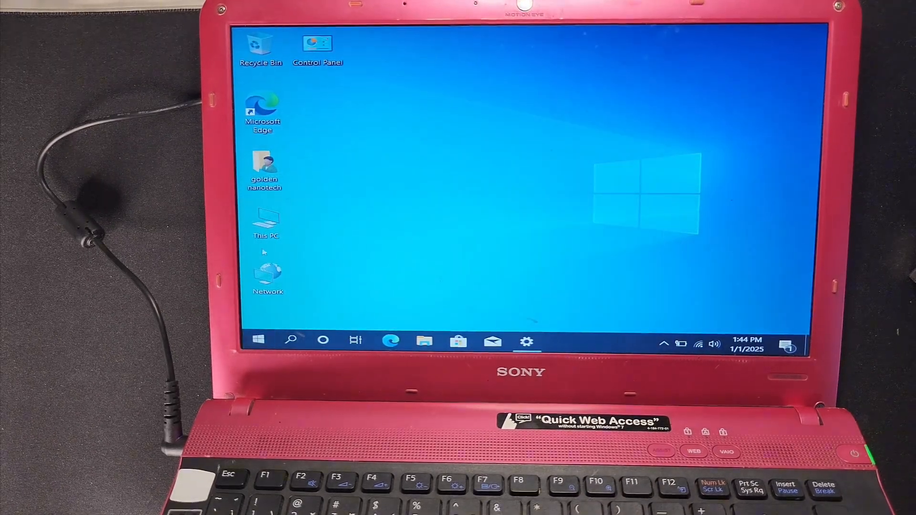
{"action": "right_click", "coordinate": [266, 223]}
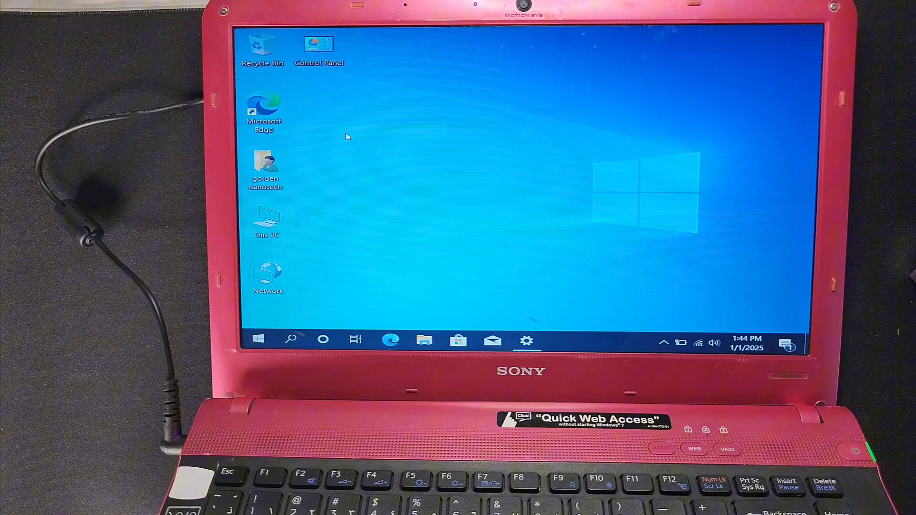
{"action": "mouse_move", "coordinate": [380, 201]}
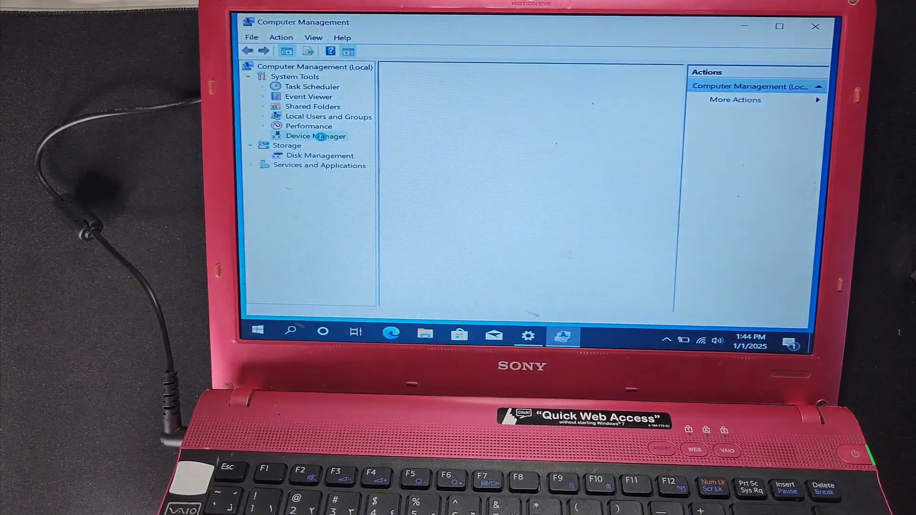
- Review the Device Manager list, then show the installed apps from Start
{"action": "left_click", "coordinate": [316, 135]}
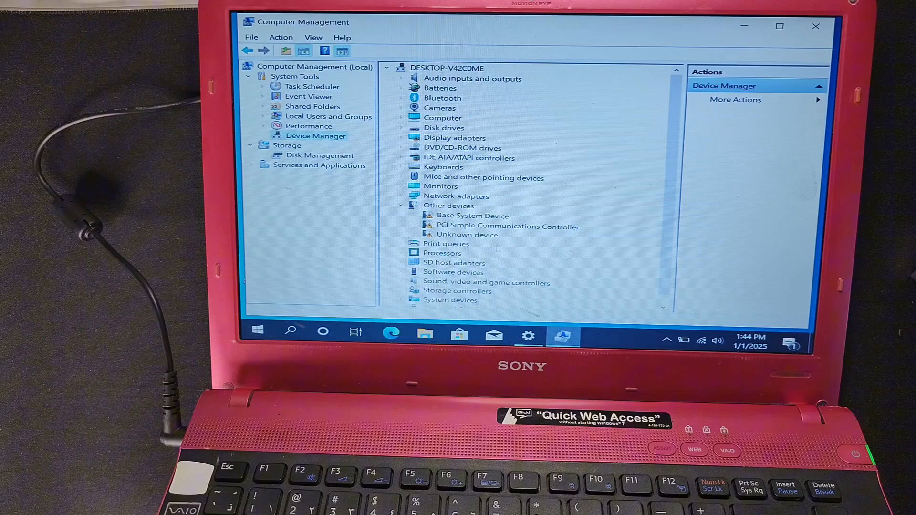
{"action": "left_click", "coordinate": [472, 215]}
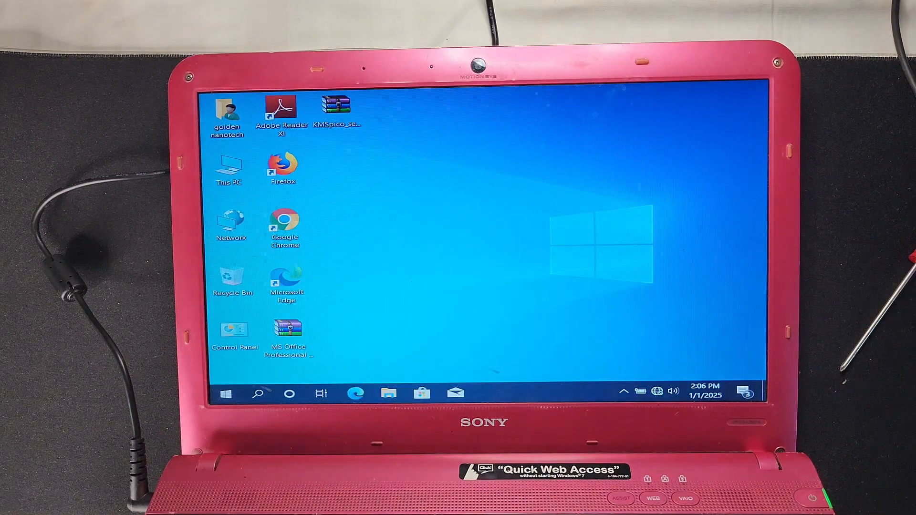
{"action": "mouse_move", "coordinate": [227, 395]}
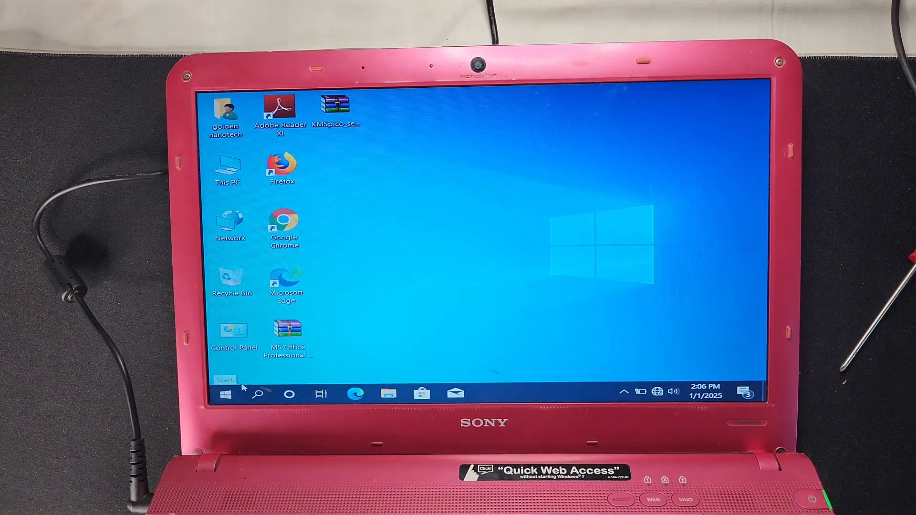
{"action": "left_click", "coordinate": [223, 394]}
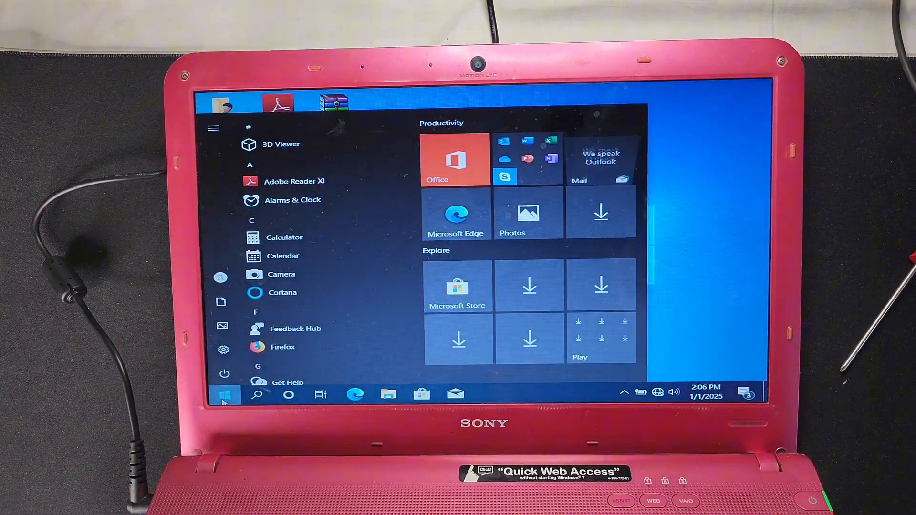